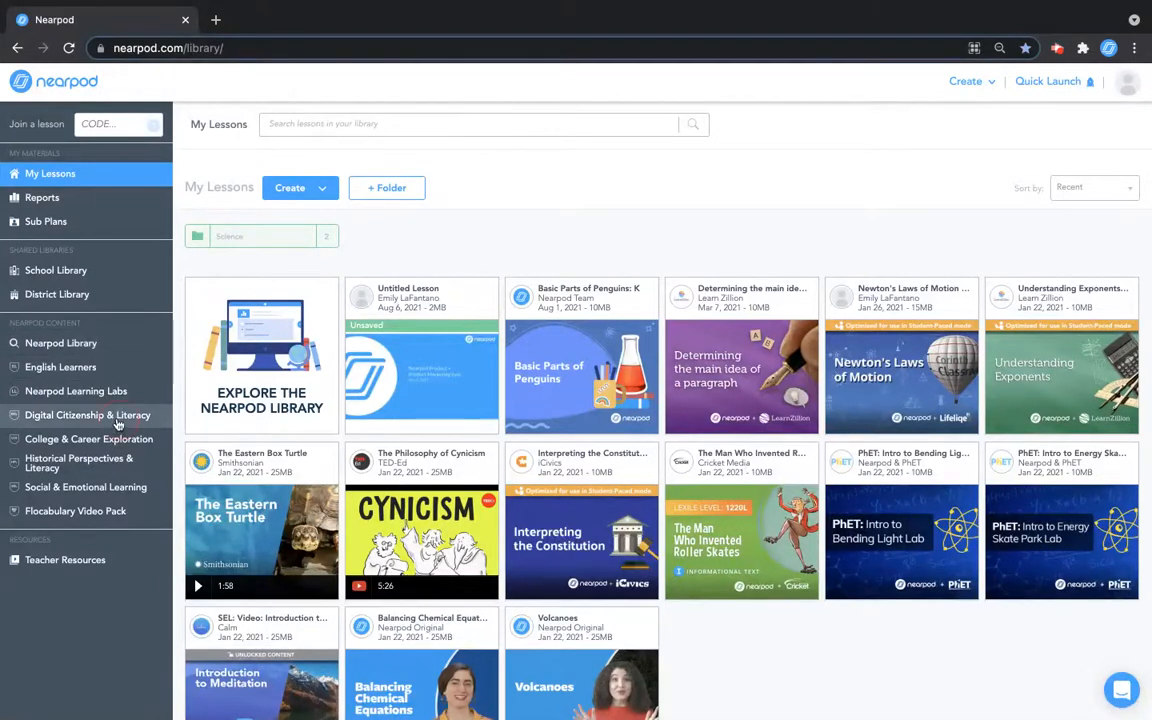
Open the Digital Citizenship & Literacy collection from the Nearpod Content sidebar.
left_click(88, 415)
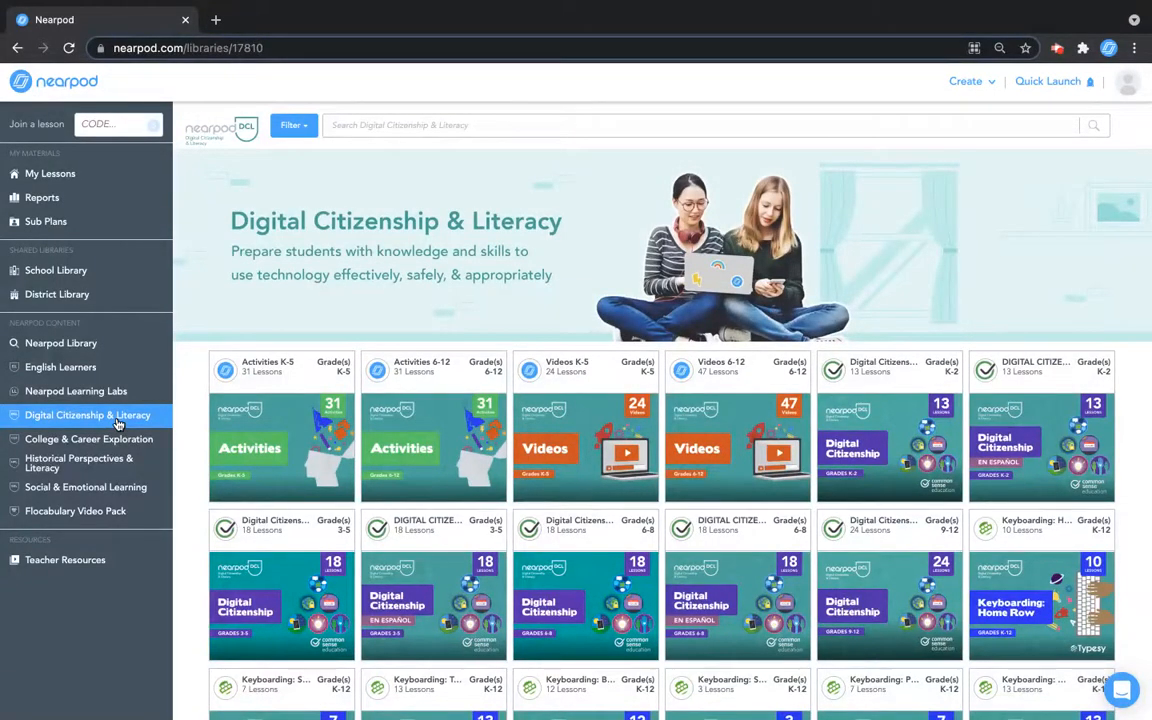
mouse_move(215, 558)
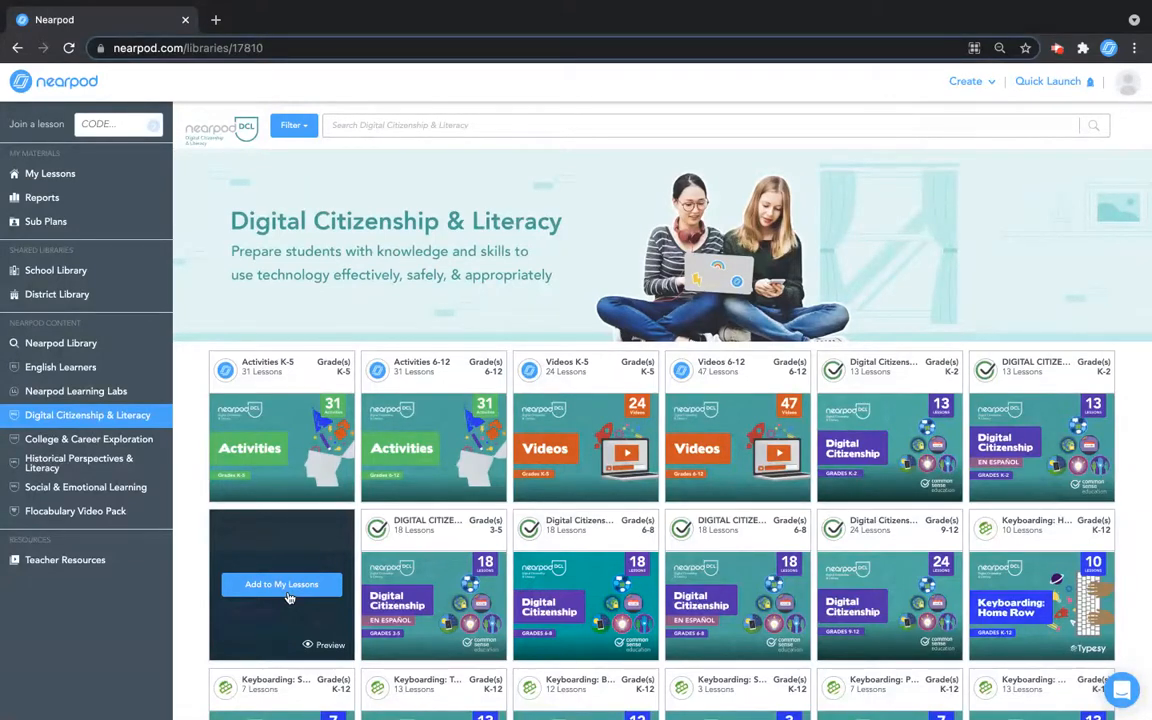
mouse_move(297, 603)
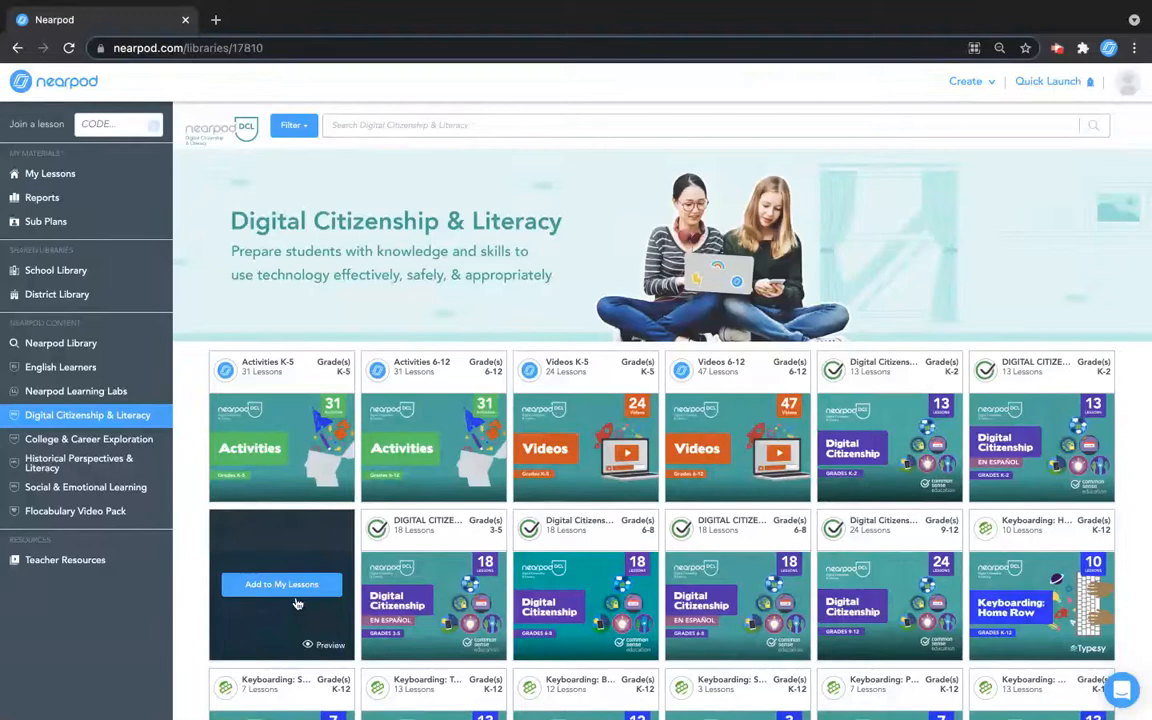
mouse_move(330, 645)
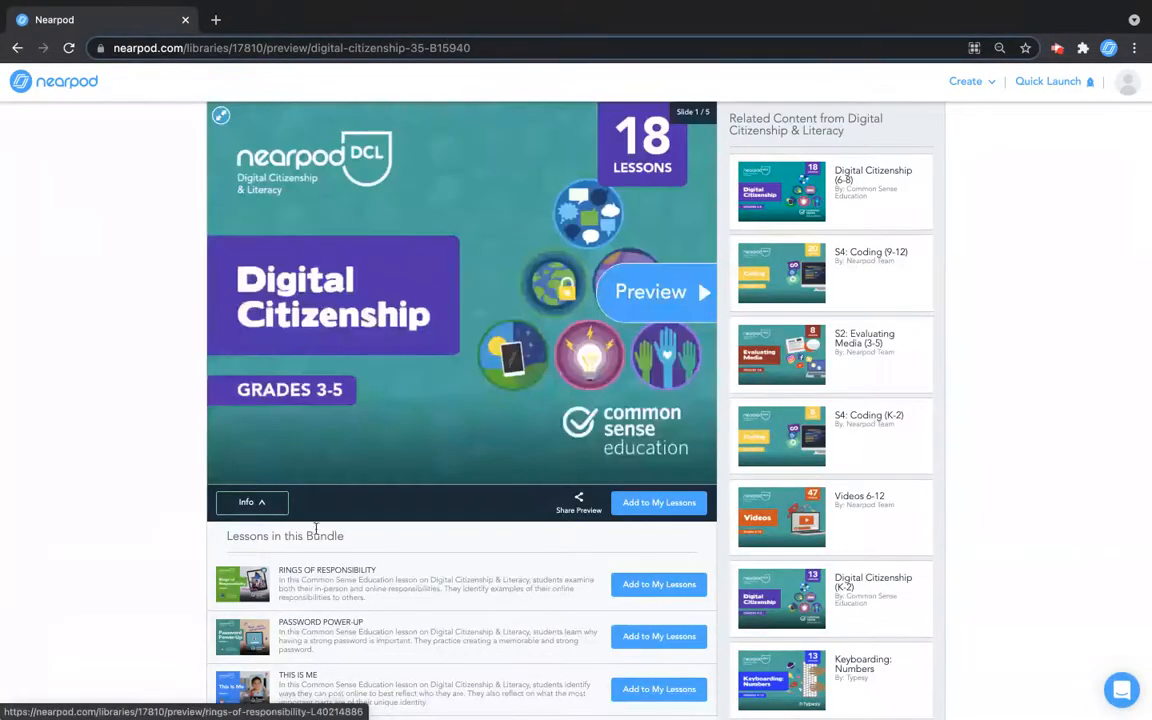
mouse_move(490, 382)
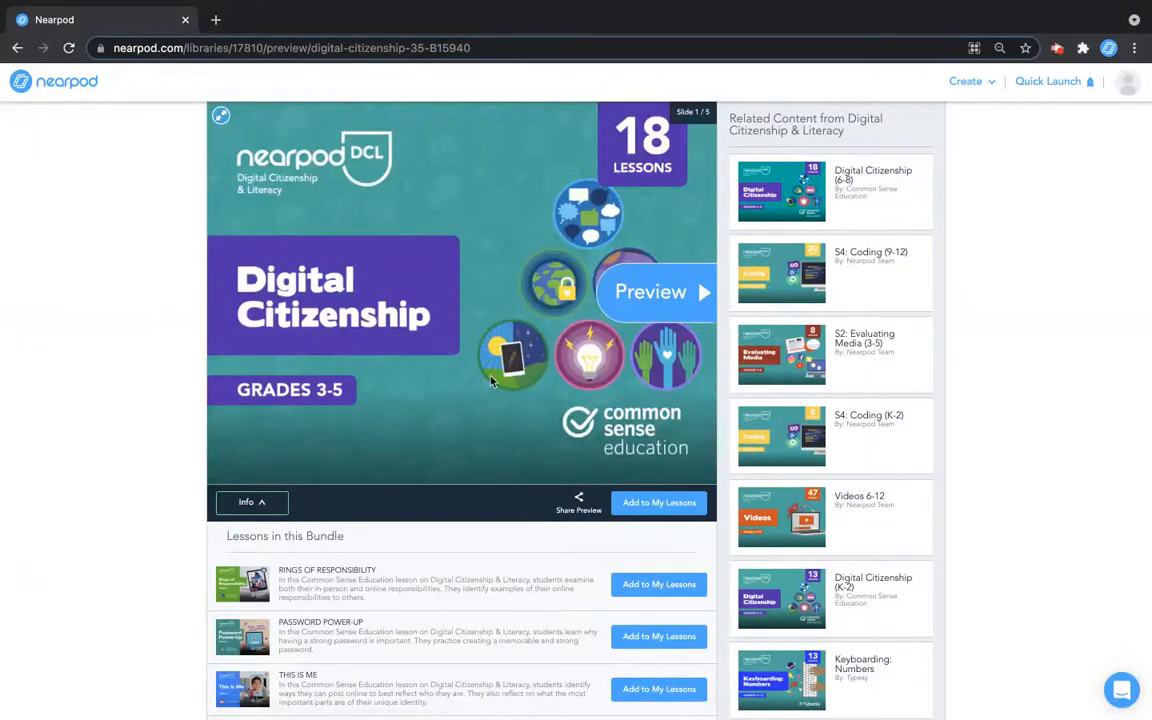
mouse_move(658, 310)
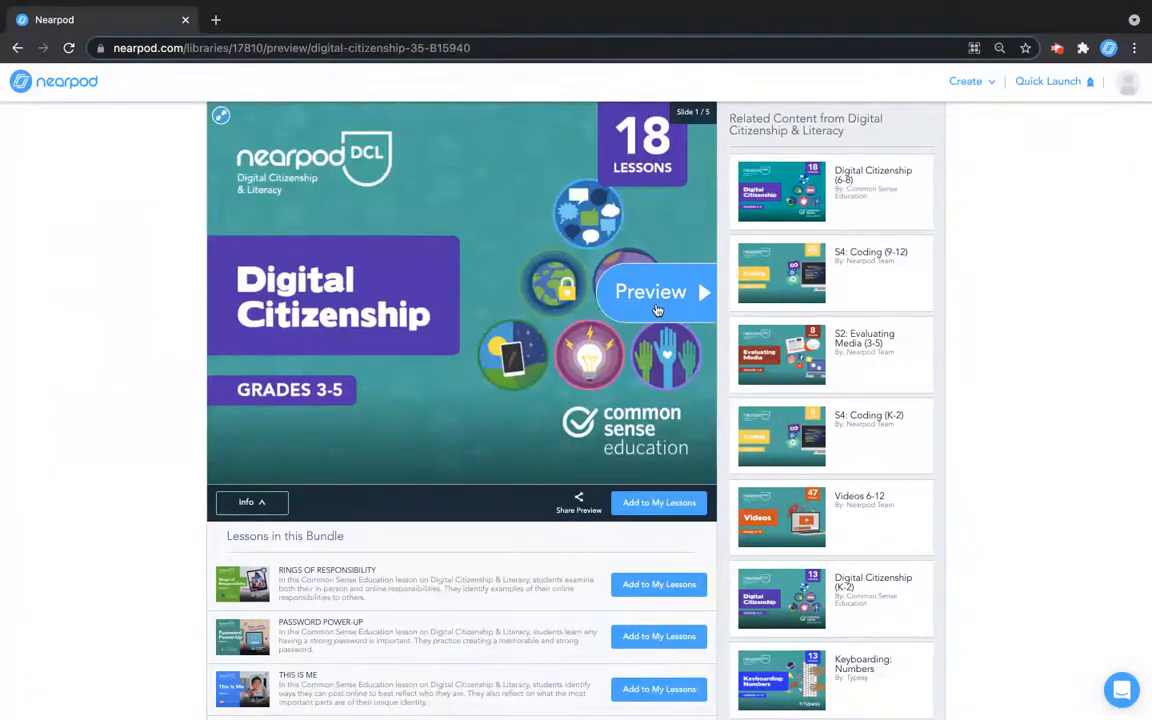
Page through the Grades 3-5 preview slides, past About This Bundle and About Common Sense Education.
left_click(651, 292)
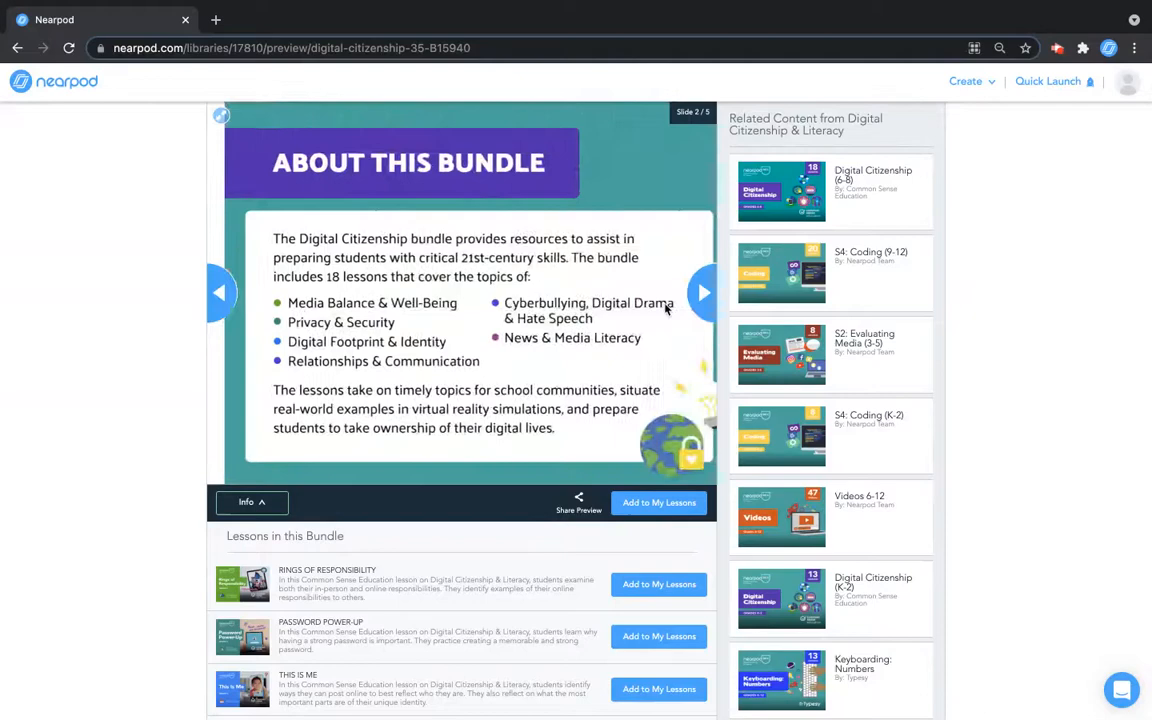
left_click(703, 292)
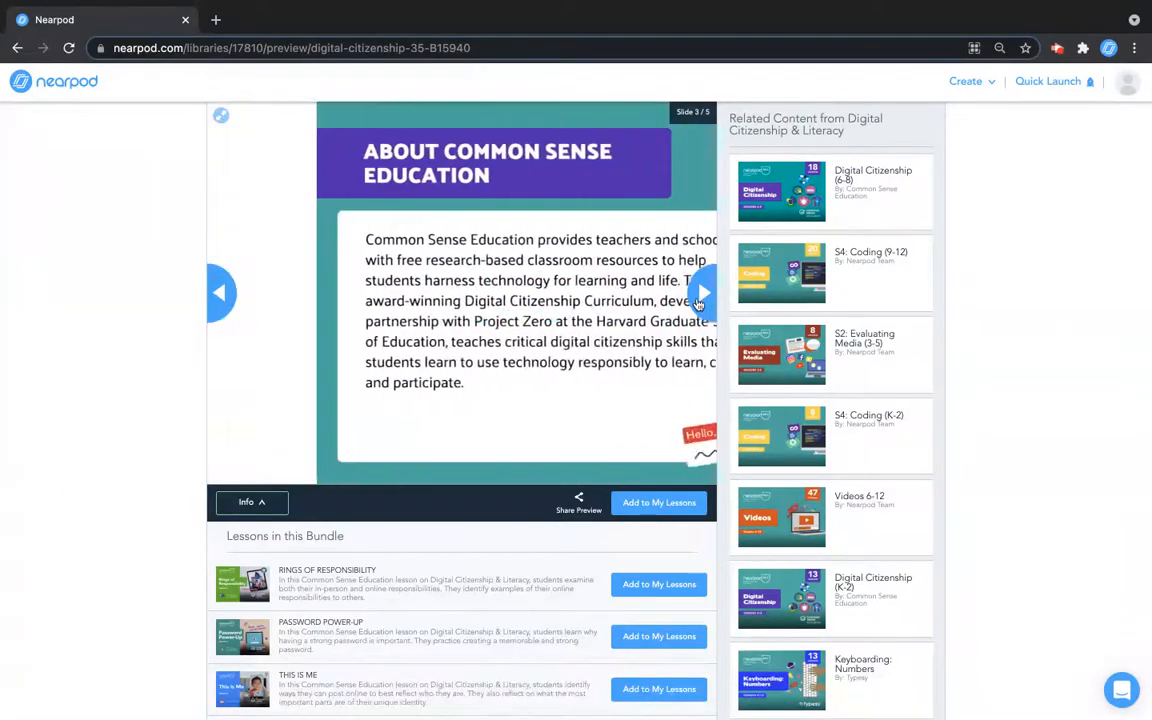
left_click(703, 292)
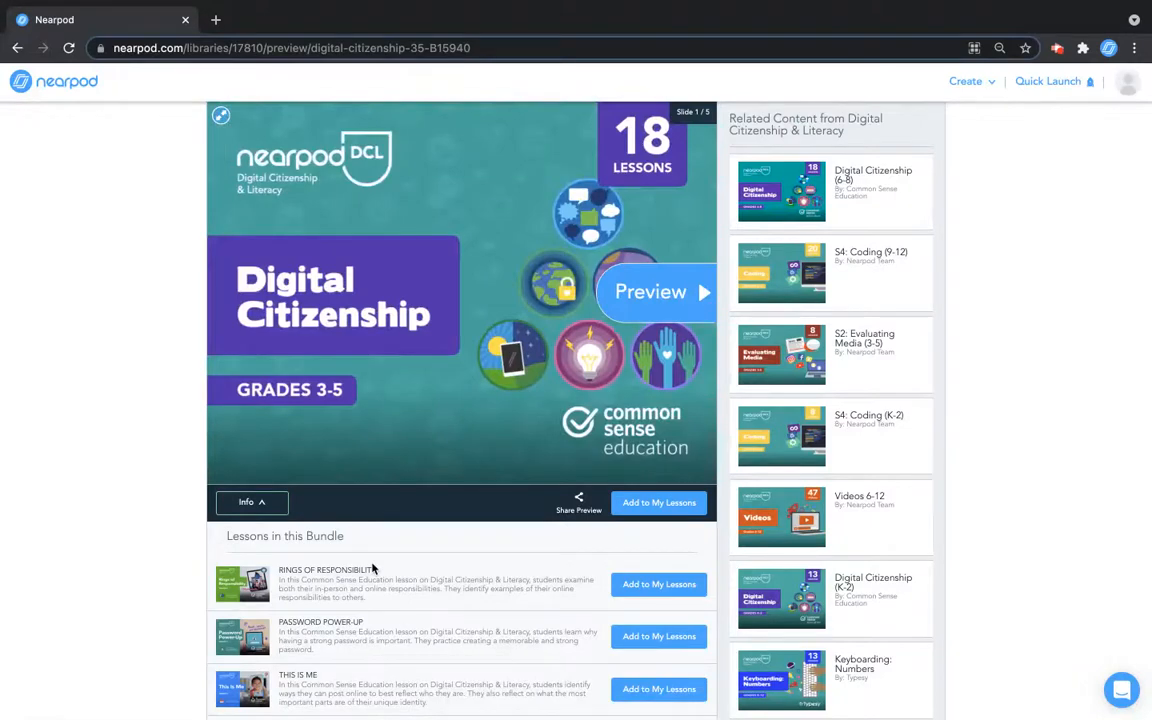
scroll("down", 3)
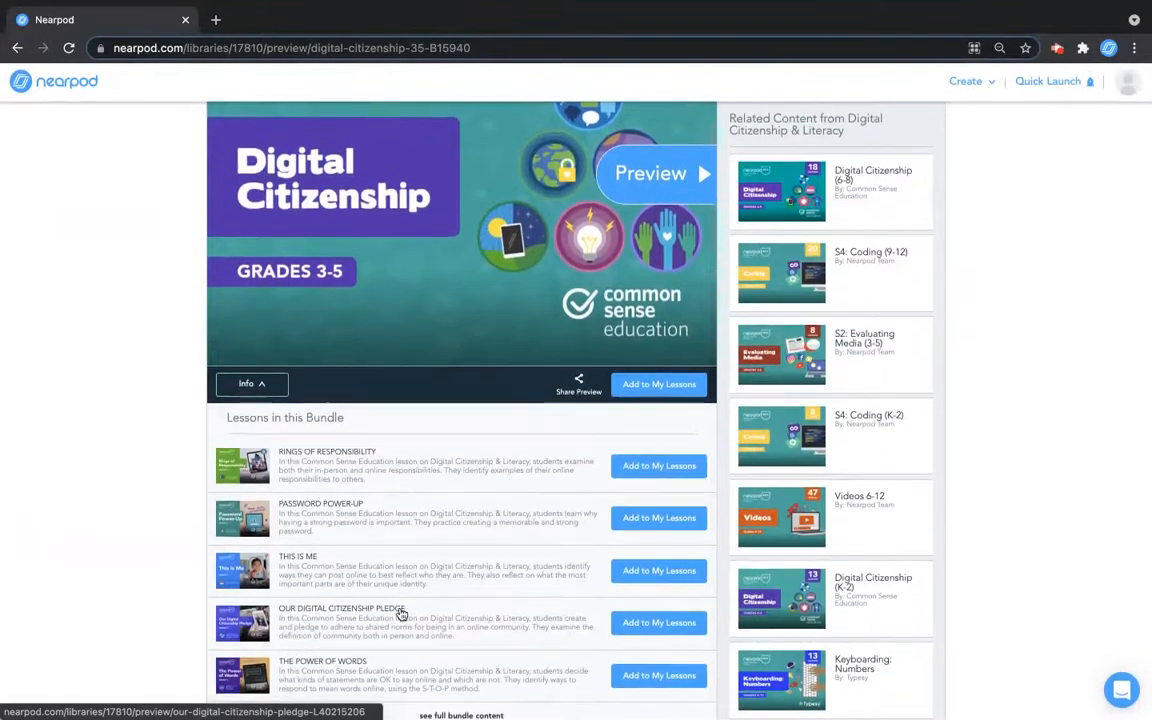
mouse_move(422, 679)
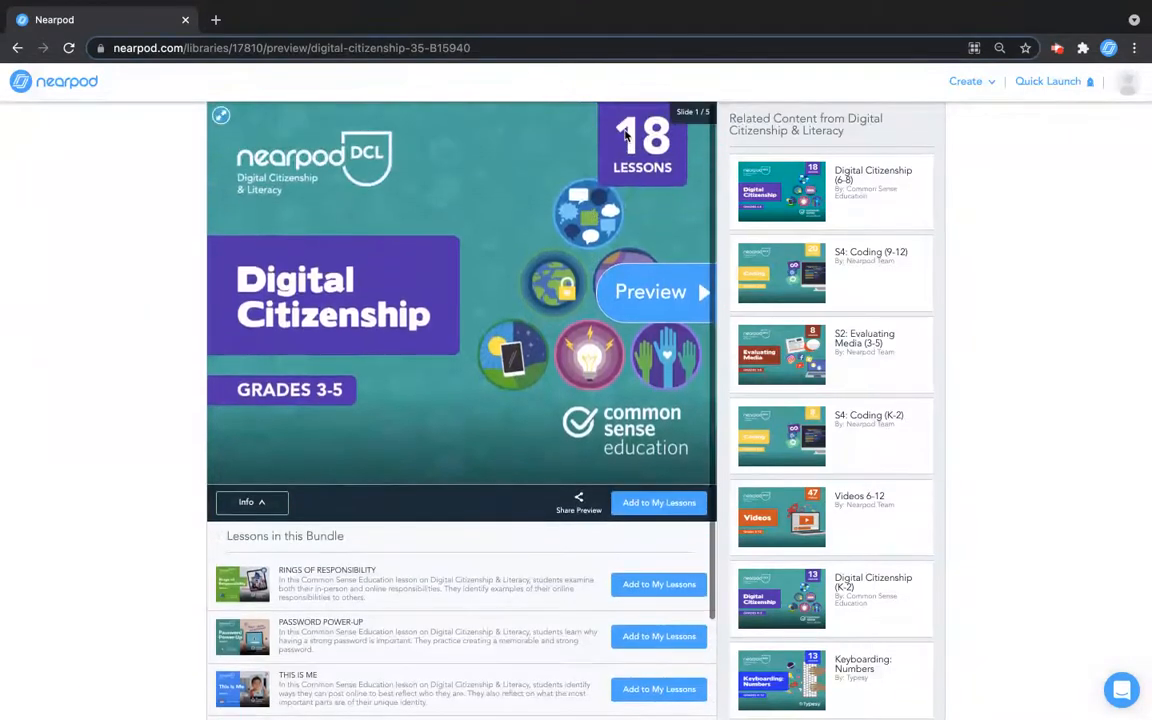
mouse_move(446, 299)
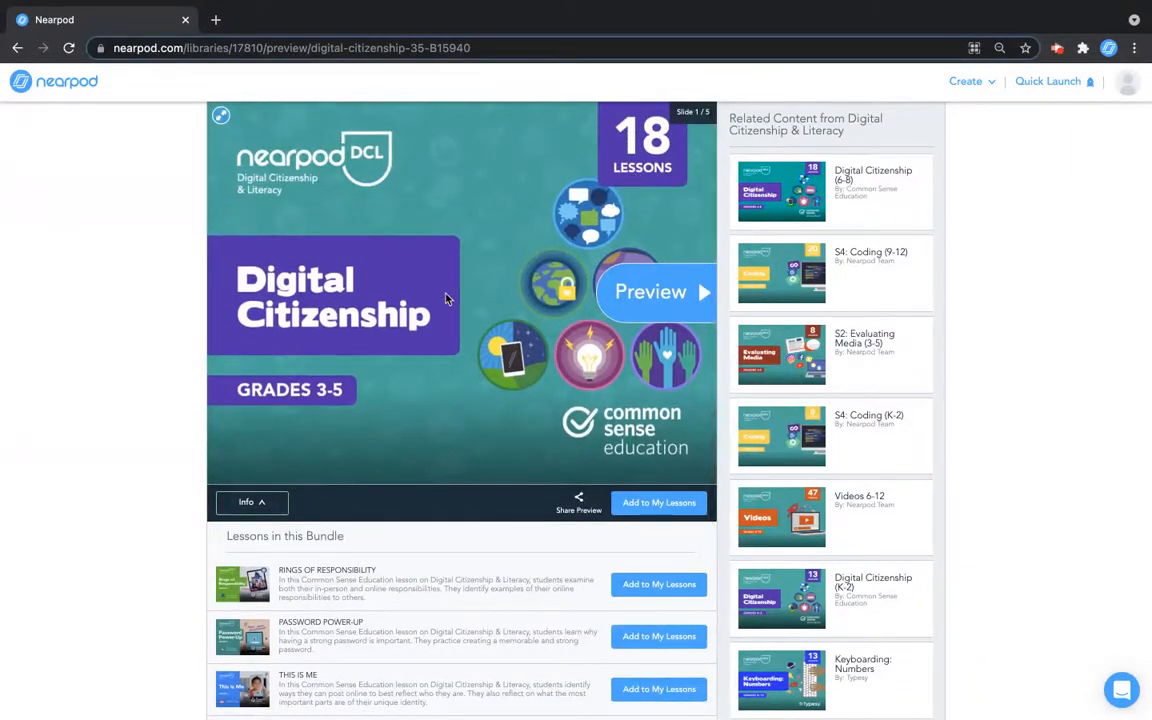
scroll("down", 3)
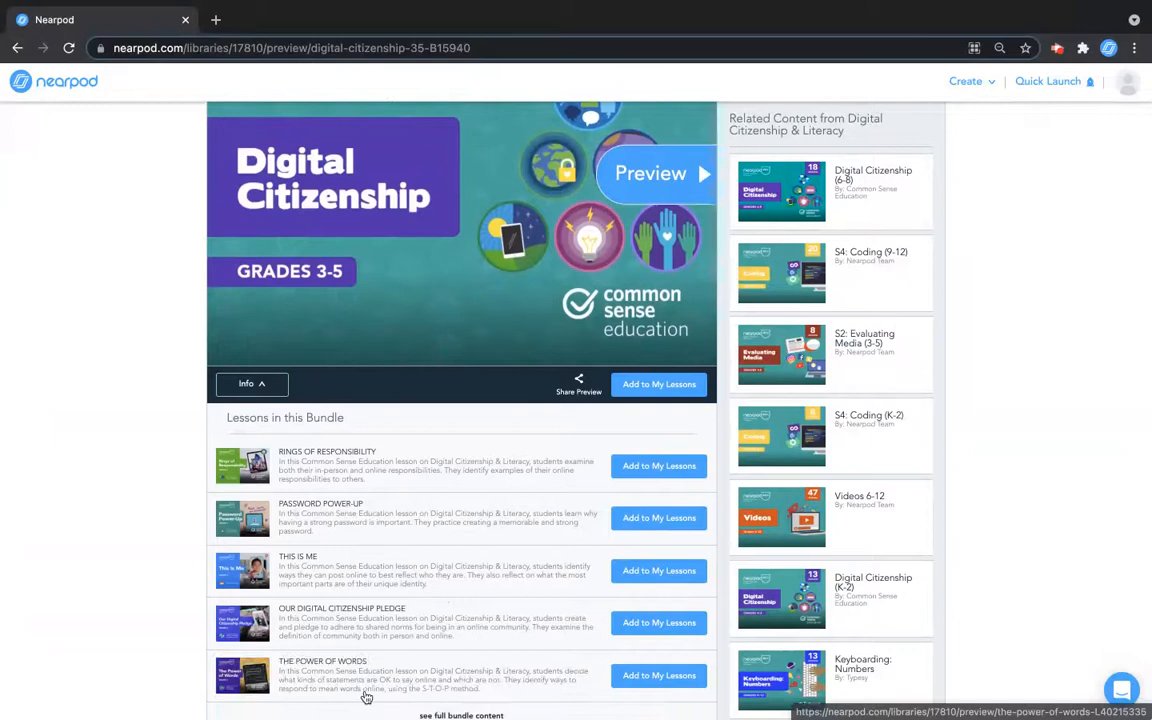
mouse_move(489, 675)
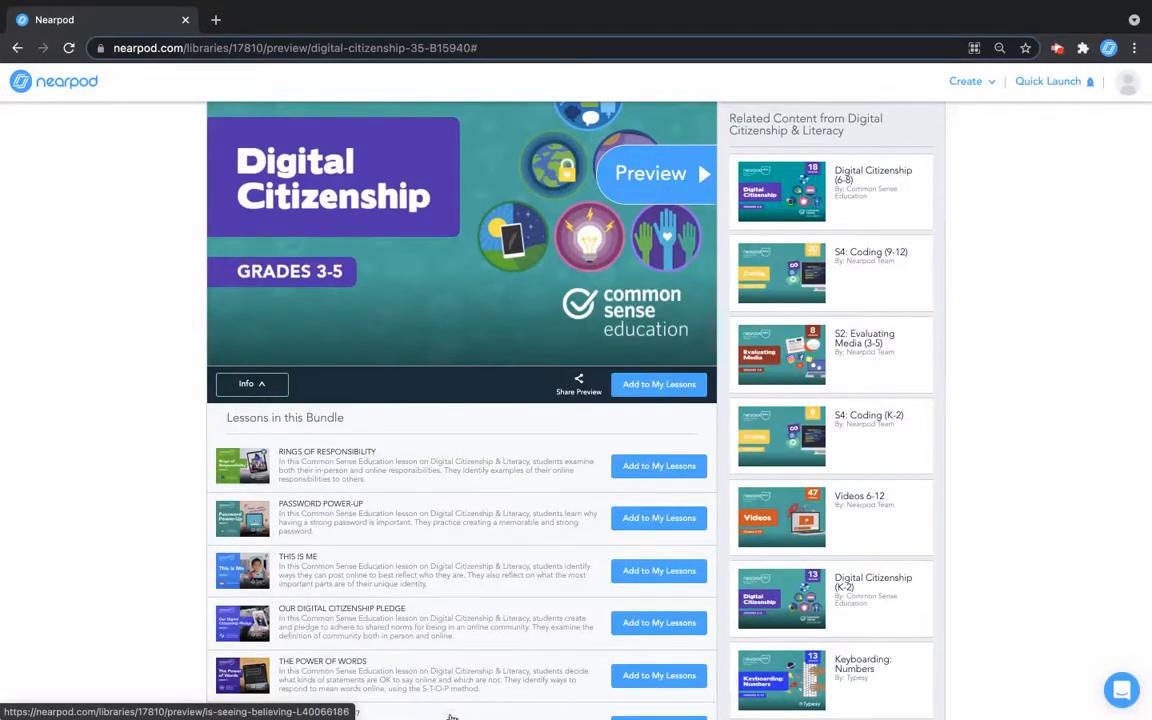
Scroll down the bundle's lesson list to What's Cyberbullying? and Reading News Online.
scroll("down", 3)
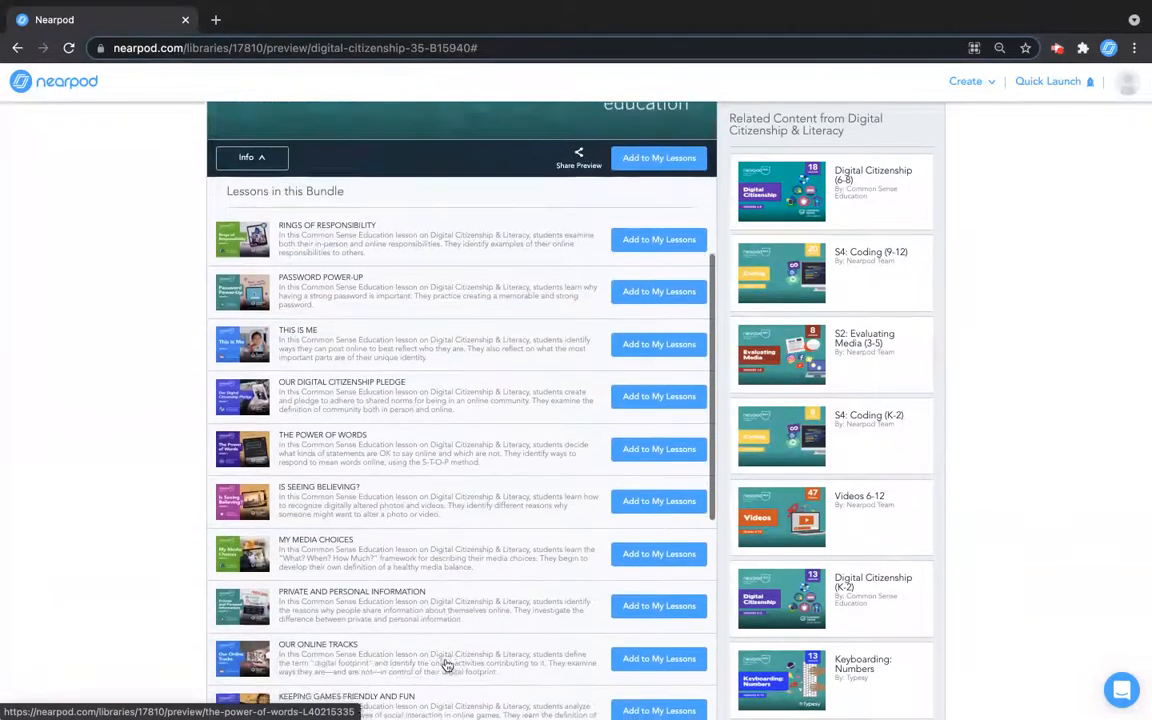
scroll("down", 3)
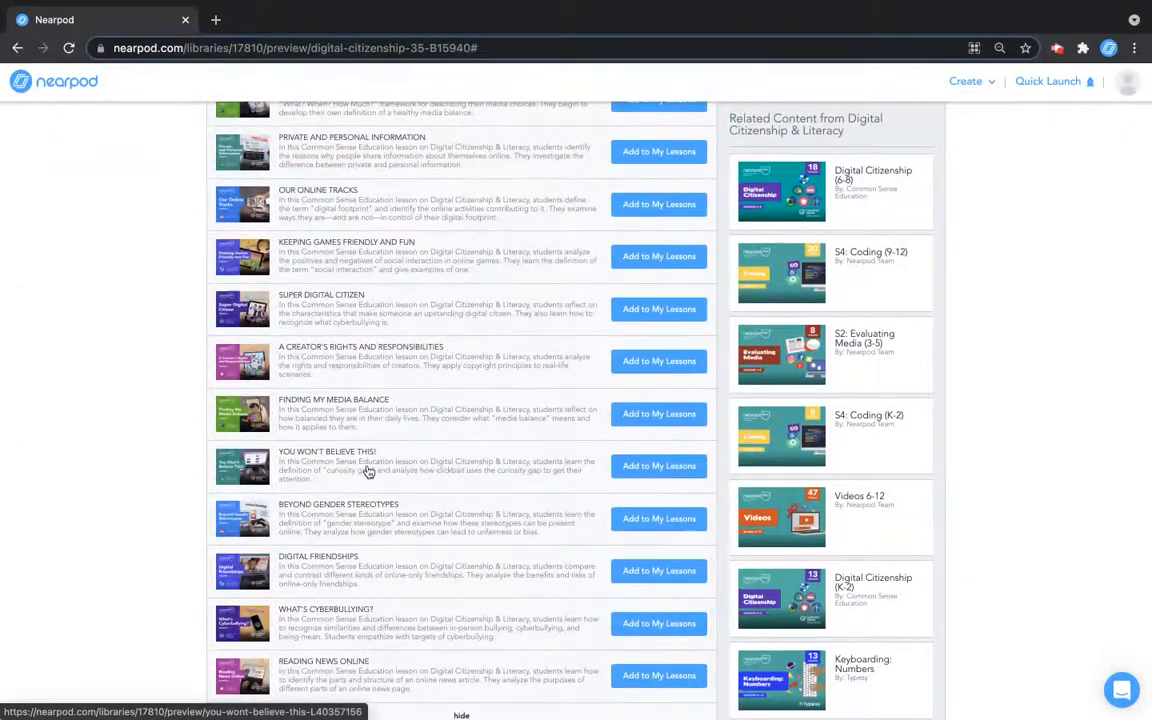
mouse_move(658, 413)
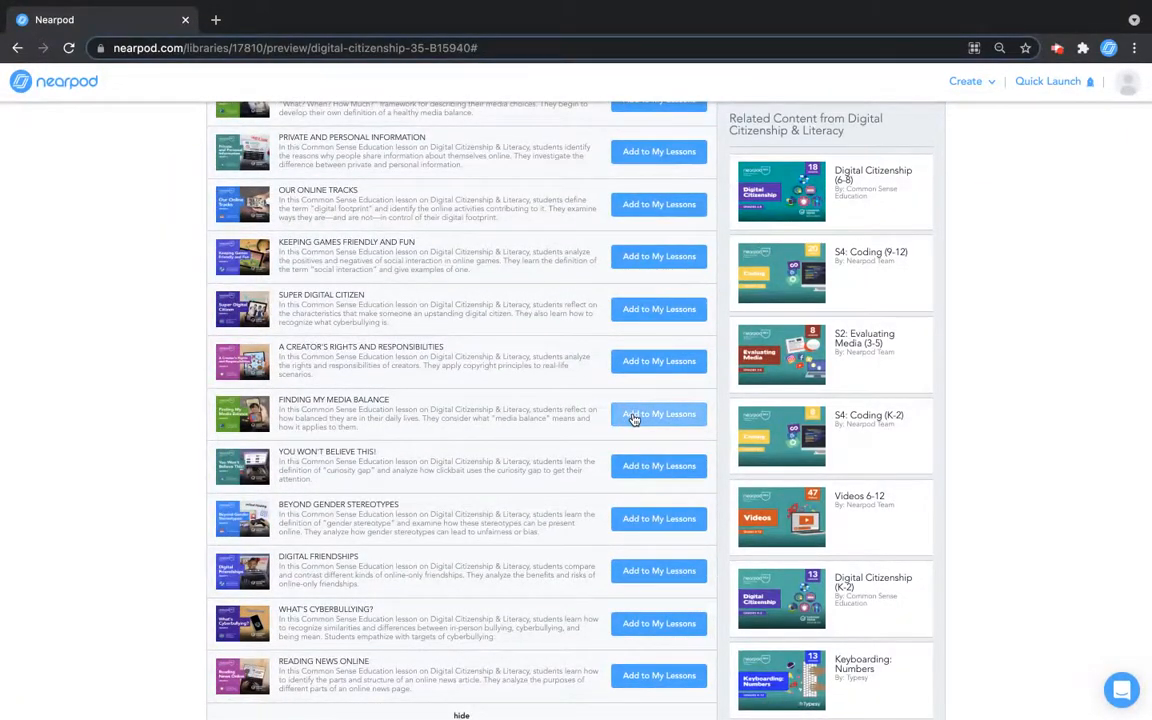
scroll("down", 3)
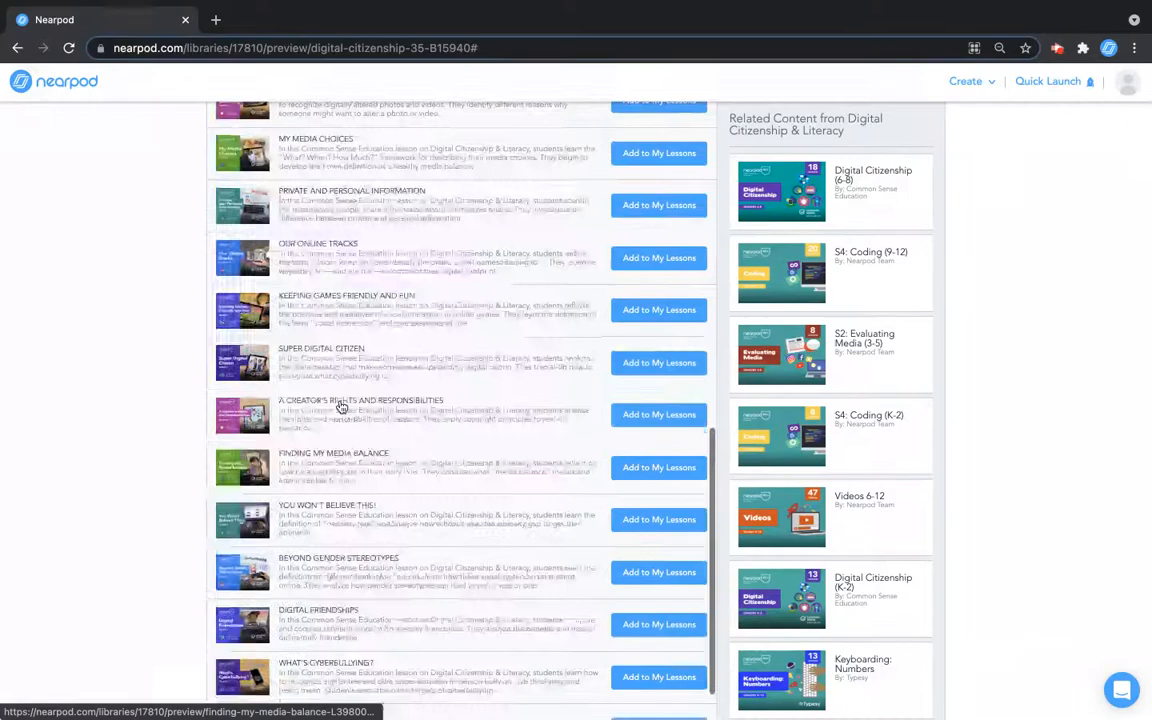